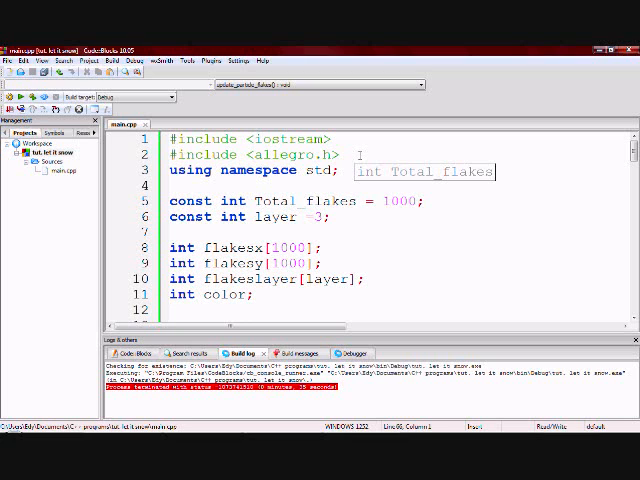
Step: Replace the selected code with 'layer =3;' and highlight nearby identifiers
{"action": "scroll", "scroll_direction": "down", "scroll_amount": 3}
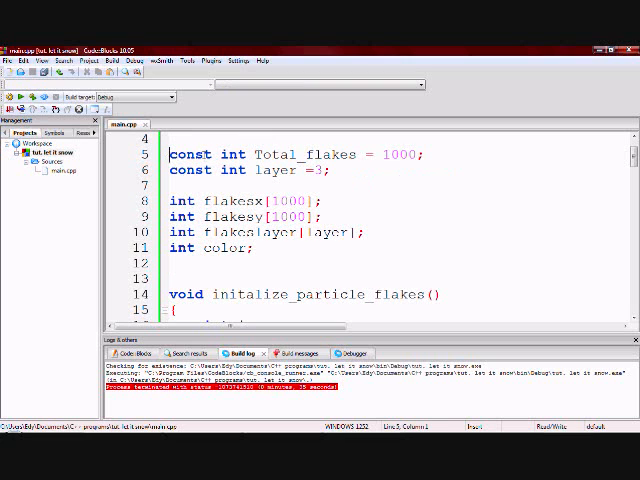
{"action": "left_click_drag", "start_coordinate": [170, 154], "coordinate": [330, 170]}
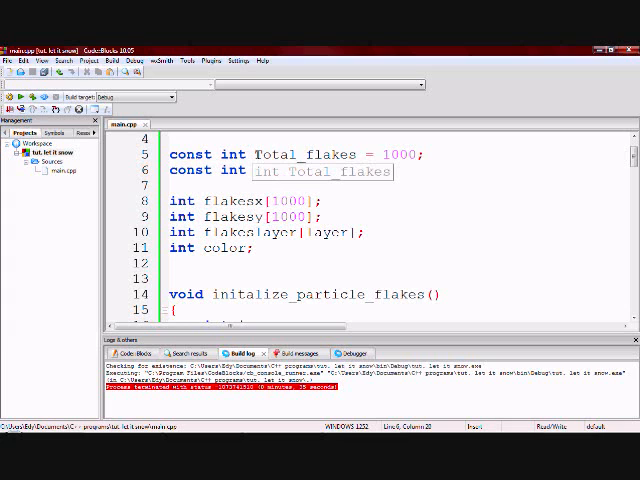
{"action": "type", "text": "layer =3;"}
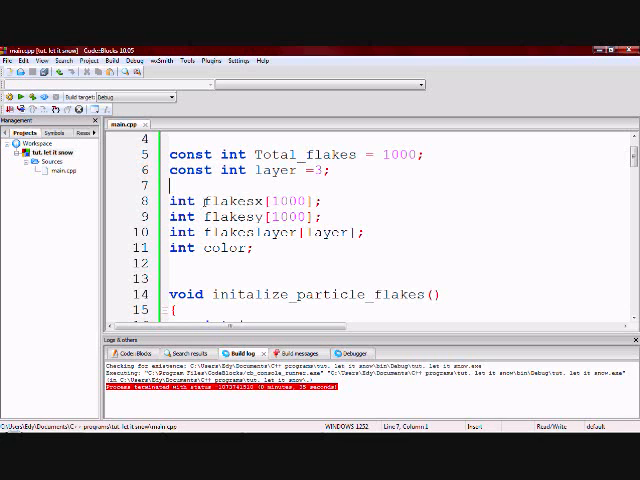
{"action": "double_click", "coordinate": [222, 197]}
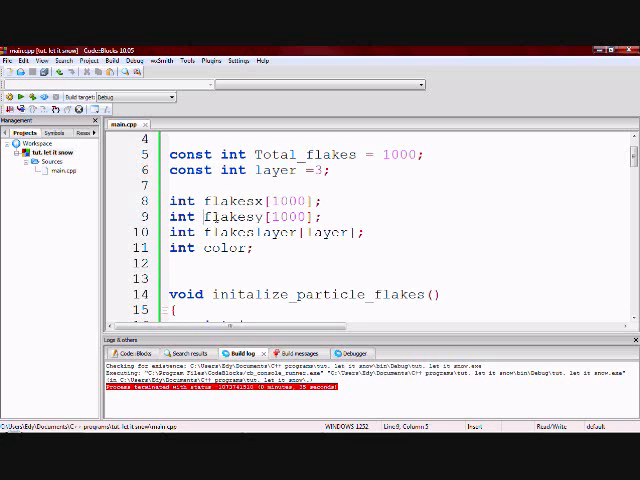
{"action": "double_click", "coordinate": [228, 217]}
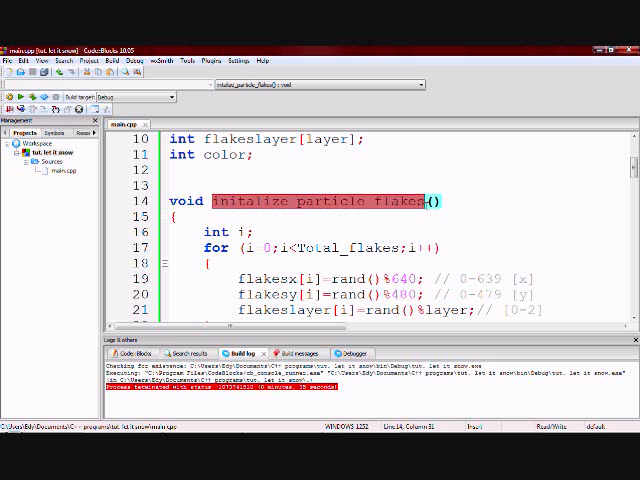
Step: Clear the initialisation highlight and mark every use of color in the drawing call
{"action": "left_click", "coordinate": [425, 201]}
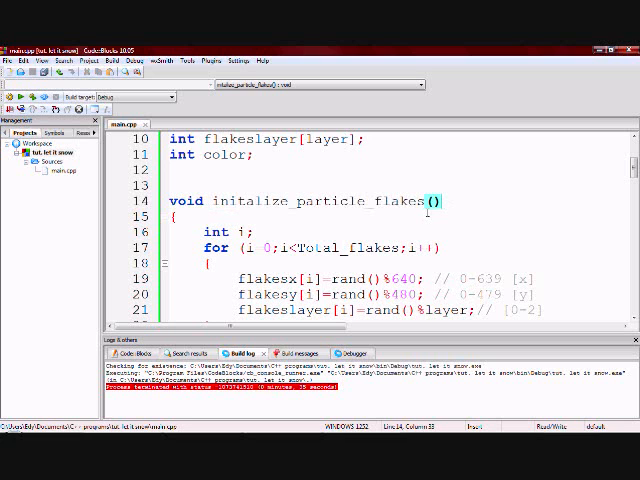
{"action": "scroll", "scroll_direction": "down", "scroll_amount": 3}
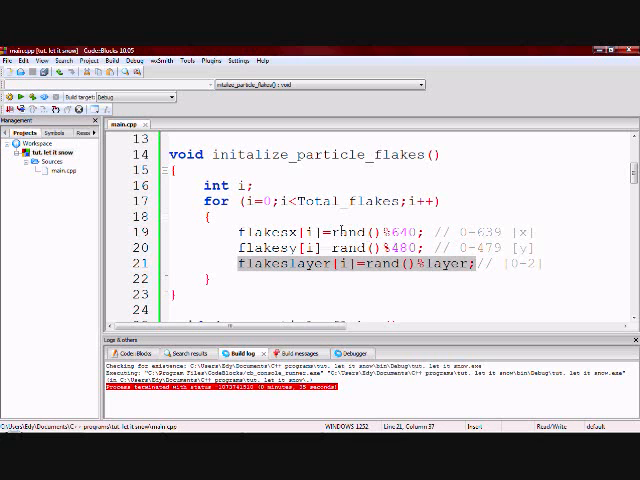
{"action": "scroll", "scroll_direction": "down", "scroll_amount": 3}
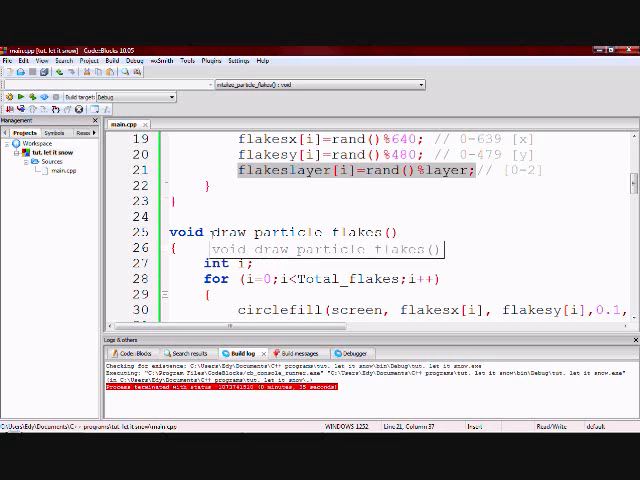
{"action": "scroll", "scroll_direction": "down", "scroll_amount": 3}
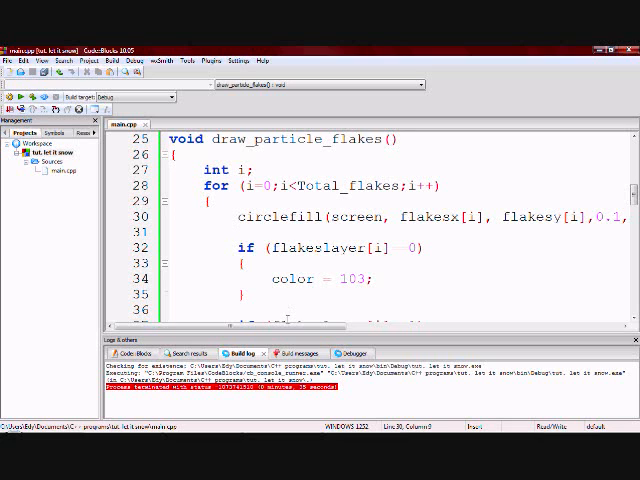
{"action": "mouse_move", "coordinate": [238, 215]}
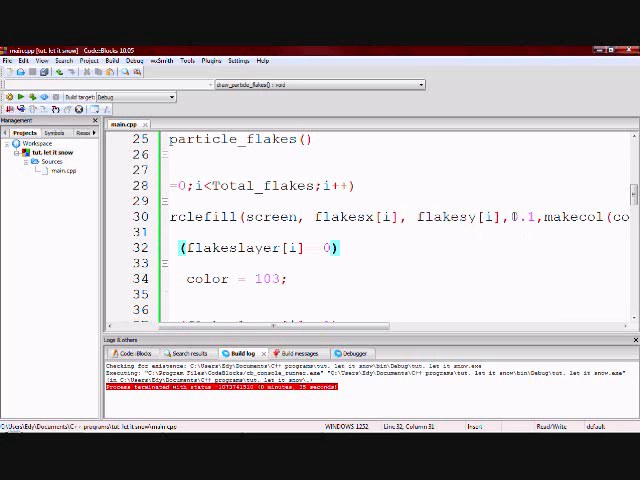
{"action": "double_click", "coordinate": [521, 214]}
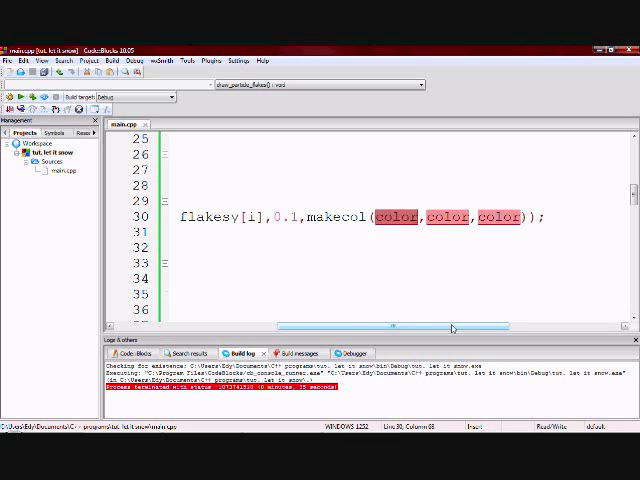
Step: Scroll through the update code and highlight the loop index in the y update
{"action": "scroll", "scroll_direction": "up", "scroll_amount": 3}
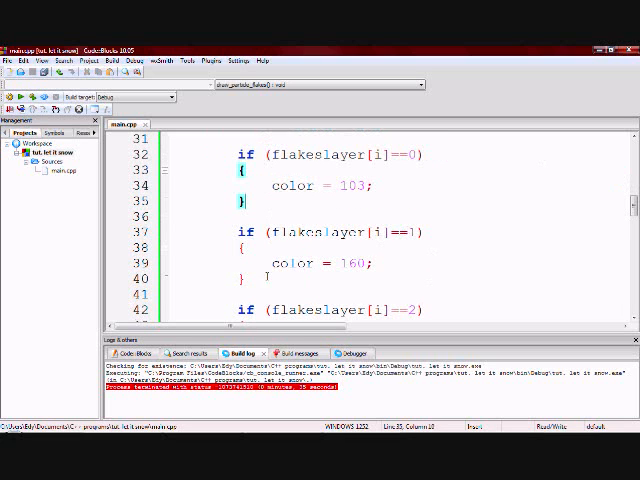
{"action": "scroll", "scroll_direction": "down", "scroll_amount": 3}
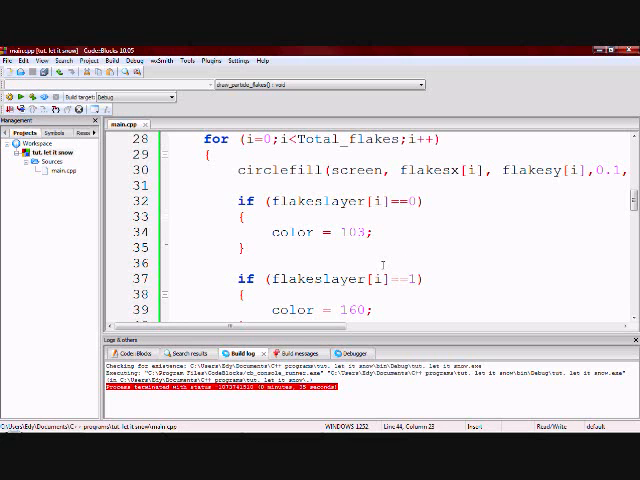
{"action": "scroll", "scroll_direction": "down", "scroll_amount": 3}
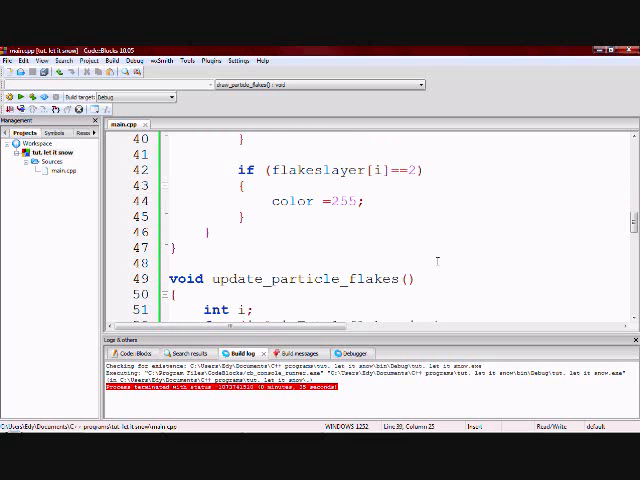
{"action": "scroll", "scroll_direction": "down", "scroll_amount": 3}
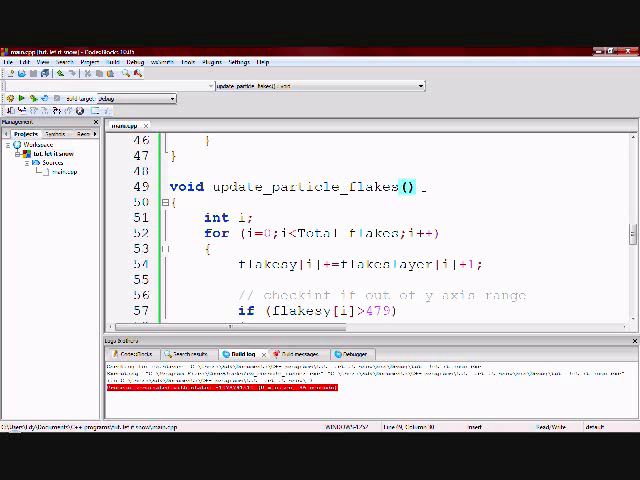
{"action": "scroll", "scroll_direction": "down", "scroll_amount": 3}
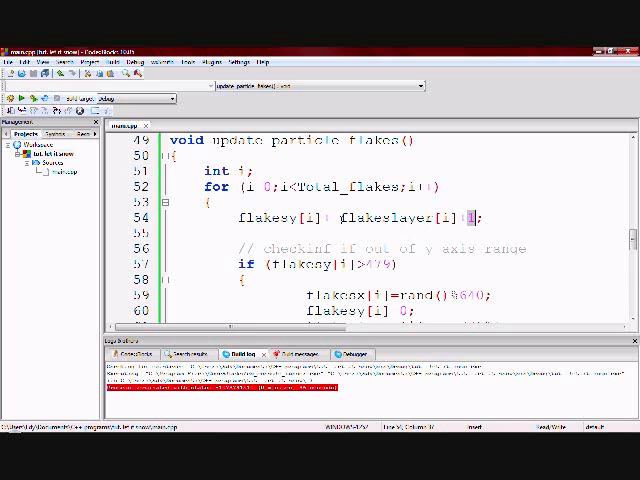
{"action": "double_click", "coordinate": [390, 217]}
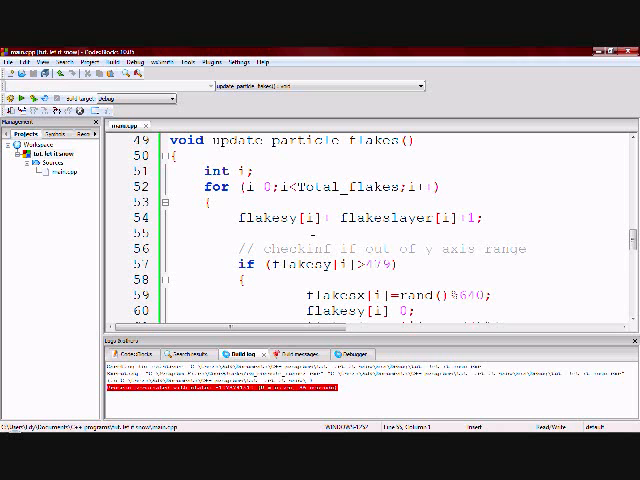
Step: Highlight the layer-reset line, then comment out the flakesx[i] new x position line with //
{"action": "scroll", "scroll_direction": "down", "scroll_amount": 3}
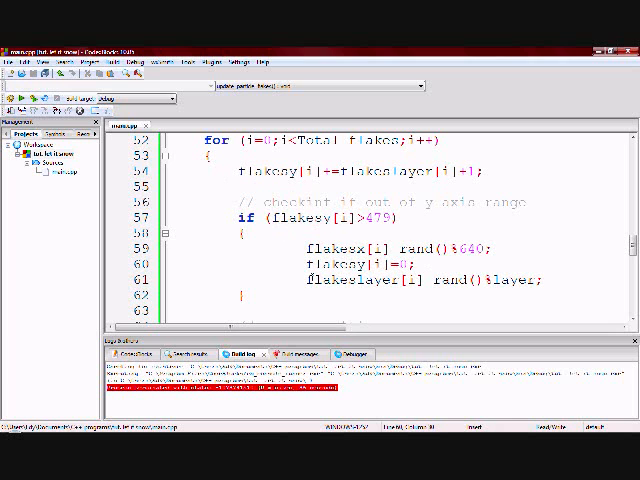
{"action": "double_click", "coordinate": [345, 280]}
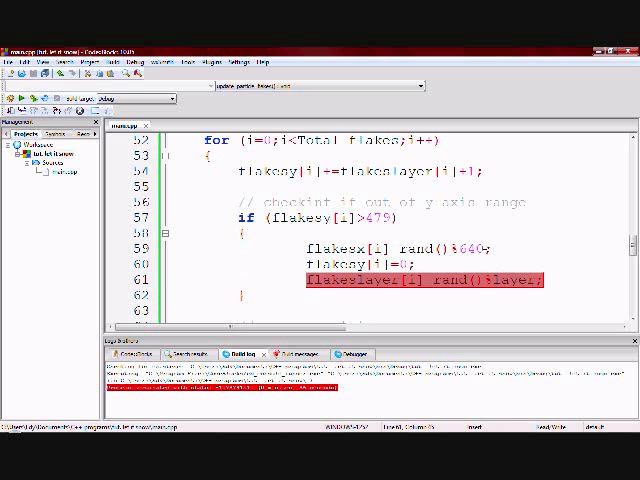
{"action": "scroll", "scroll_direction": "down", "scroll_amount": 3}
{"action": "type", "text": "int flakesx"}
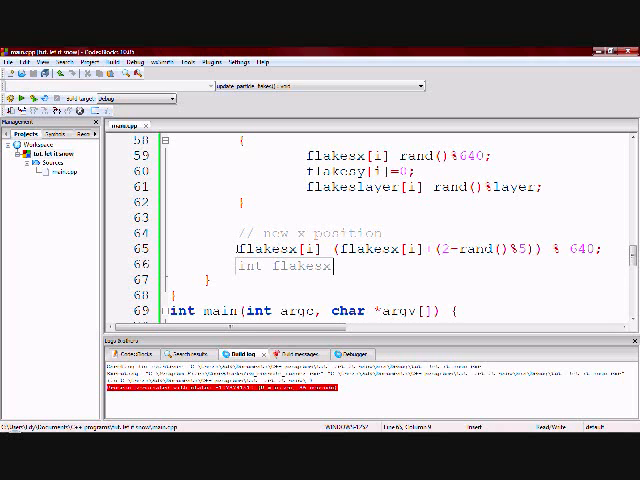
{"action": "type", "text": "//"}
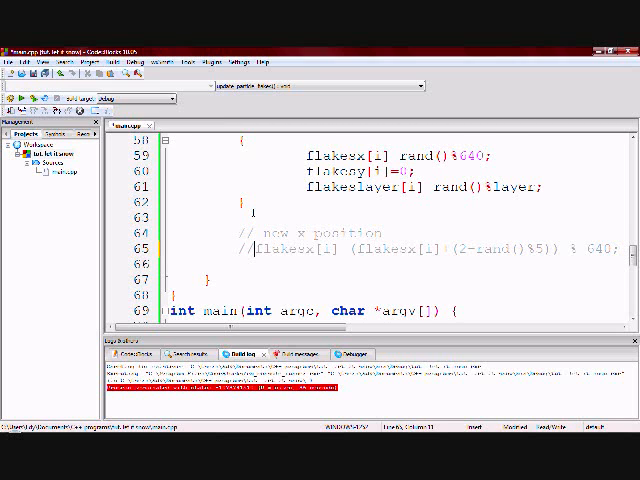
{"action": "scroll", "scroll_direction": "down", "scroll_amount": 3}
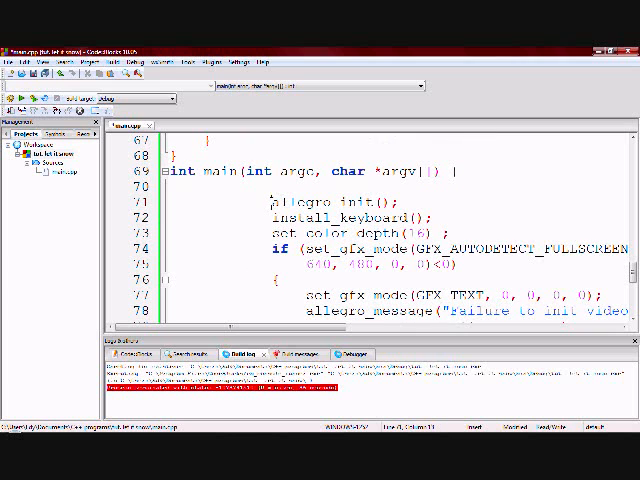
{"action": "scroll", "scroll_direction": "down", "scroll_amount": 3}
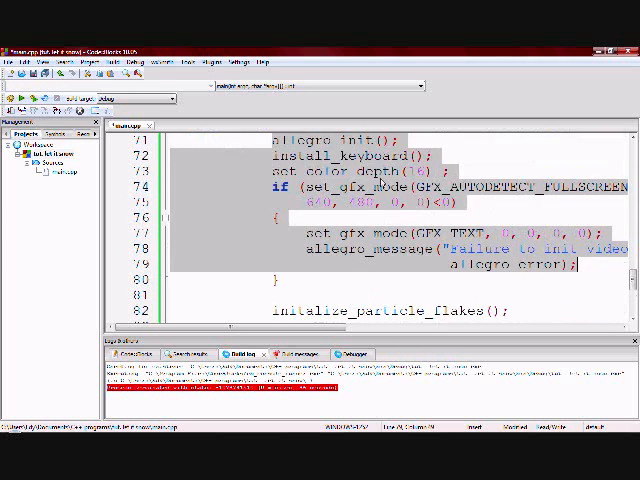
{"action": "scroll", "scroll_direction": "up", "scroll_amount": 3}
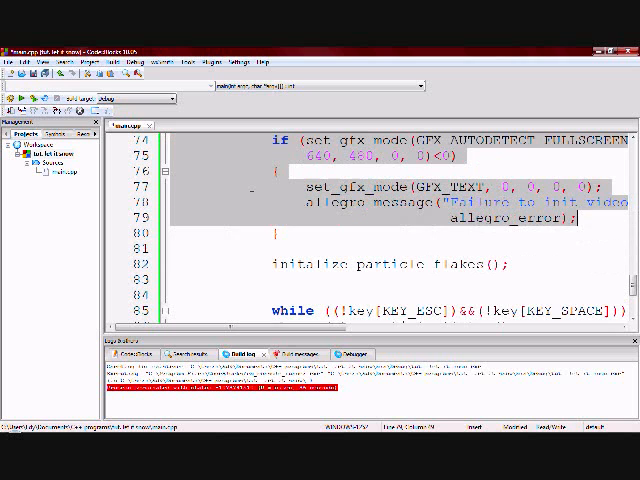
{"action": "scroll", "scroll_direction": "down", "scroll_amount": 3}
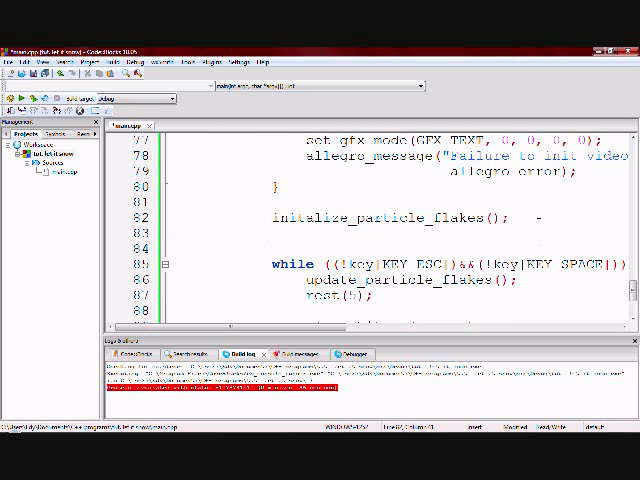
{"action": "scroll", "scroll_direction": "down", "scroll_amount": 3}
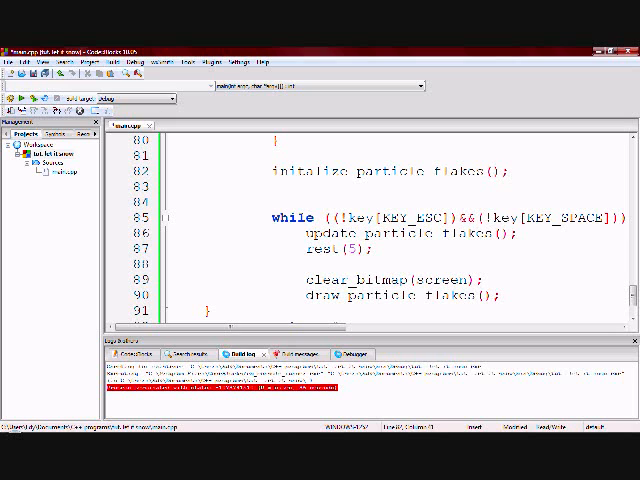
{"action": "left_click", "coordinate": [516, 171]}
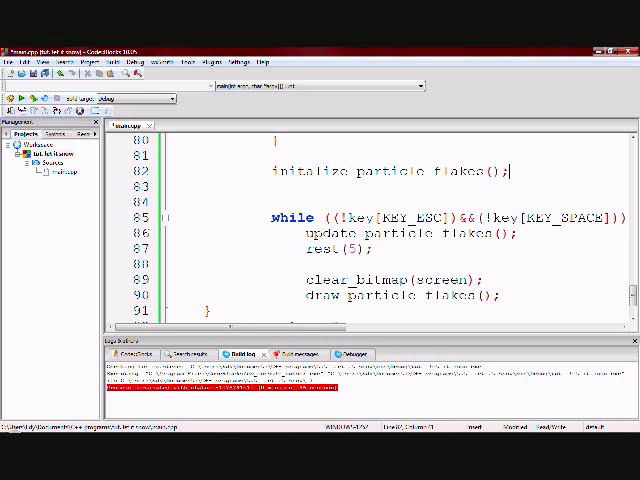
{"action": "double_click", "coordinate": [318, 235]}
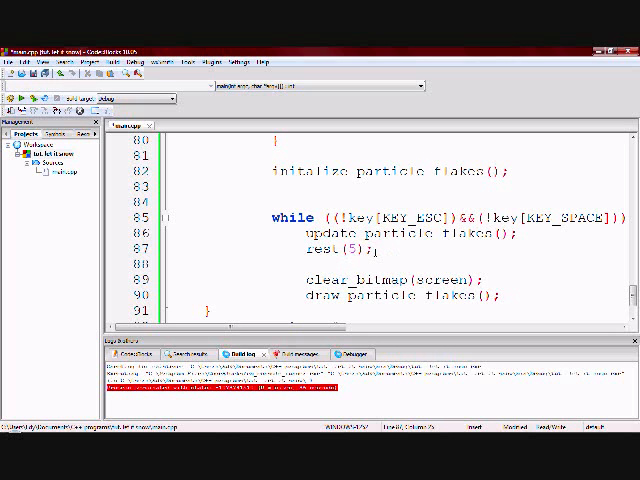
{"action": "left_click", "coordinate": [376, 250]}
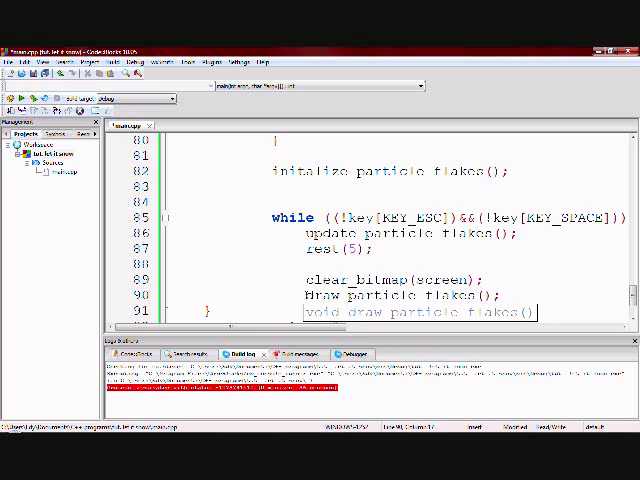
{"action": "scroll", "scroll_direction": "down", "scroll_amount": 3}
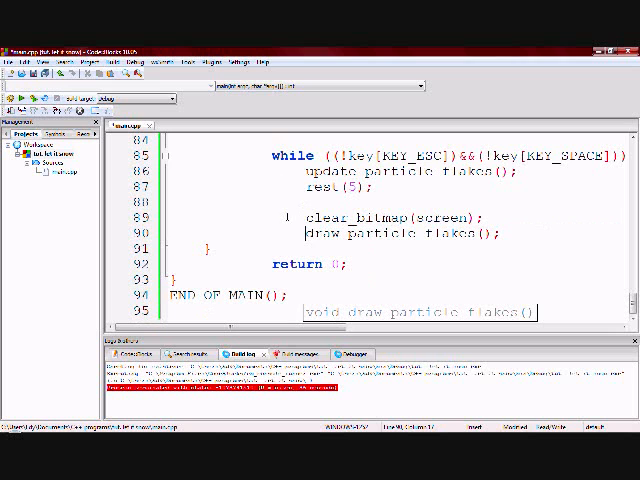